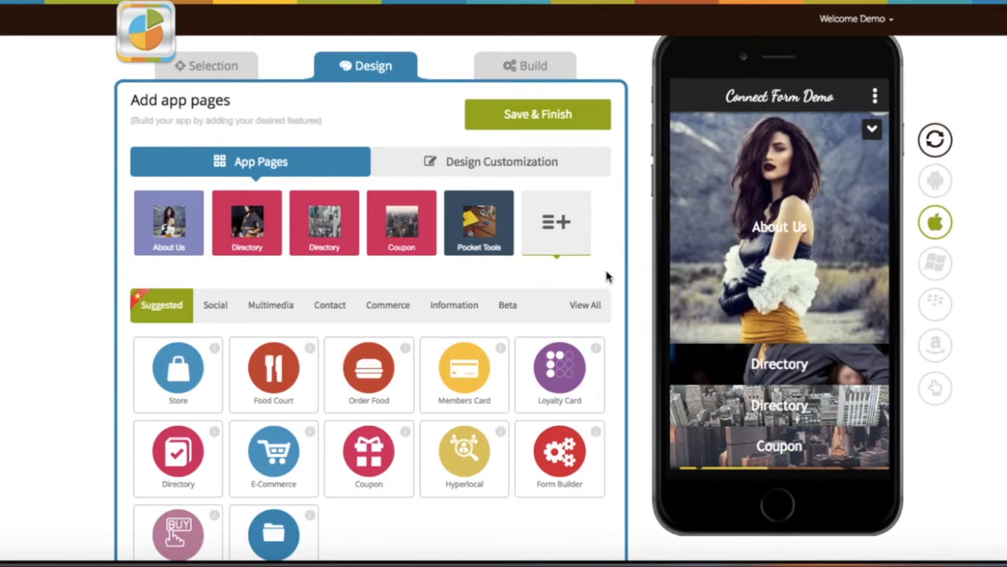
# Step: Add a Form Builder page from the full list of page features
pyautogui.click(584, 304)
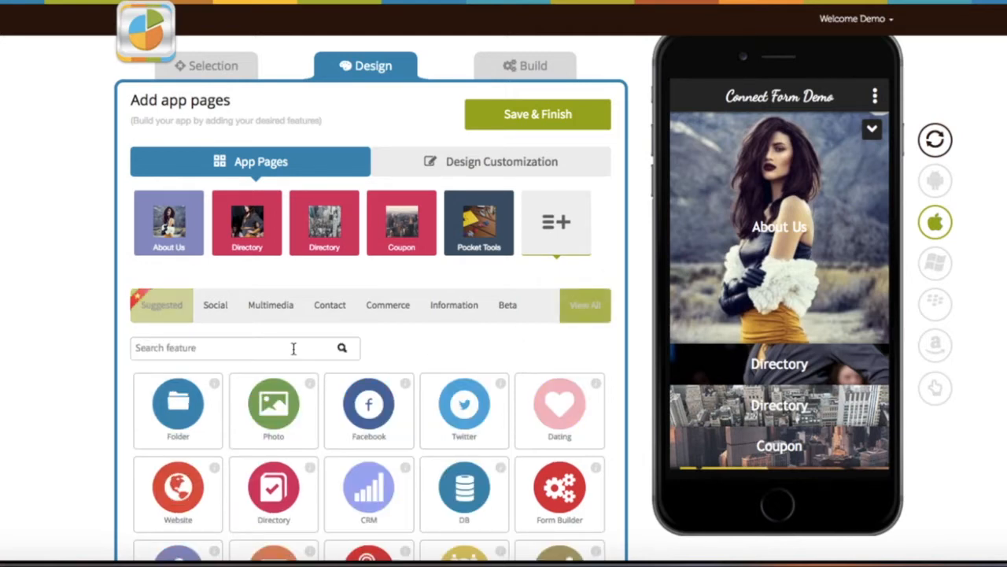
pyautogui.click(560, 488)
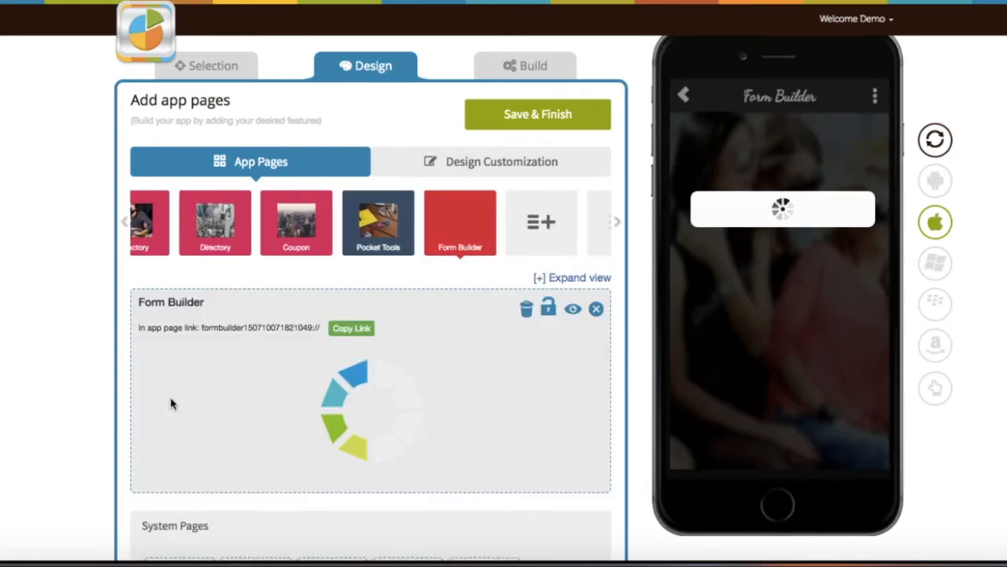
pyautogui.scroll(-3)
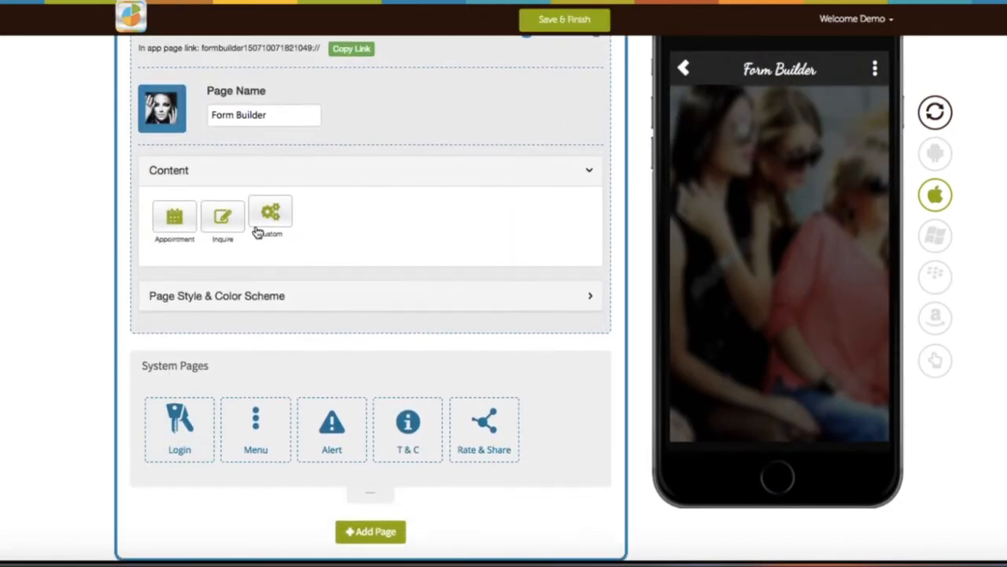
# Step: Create a Custom form named 'My Form' with recipient email and subject 'Inquiries'
pyautogui.click(270, 216)
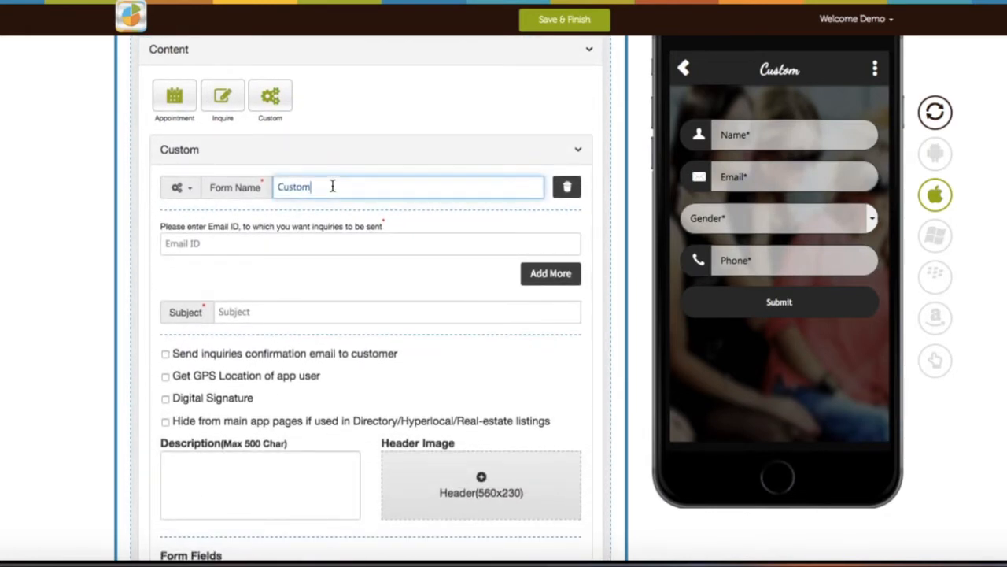
pyautogui.write('My Form')
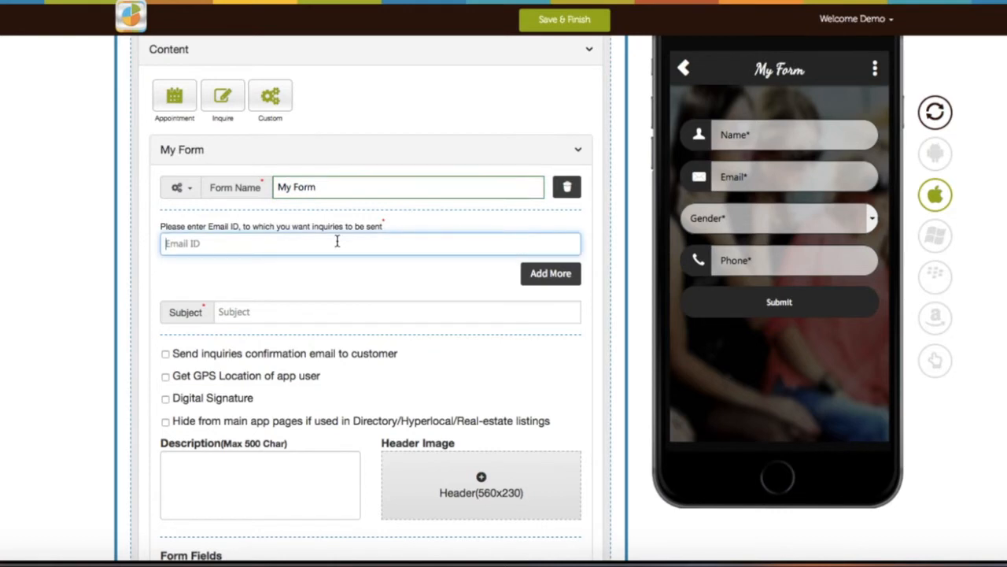
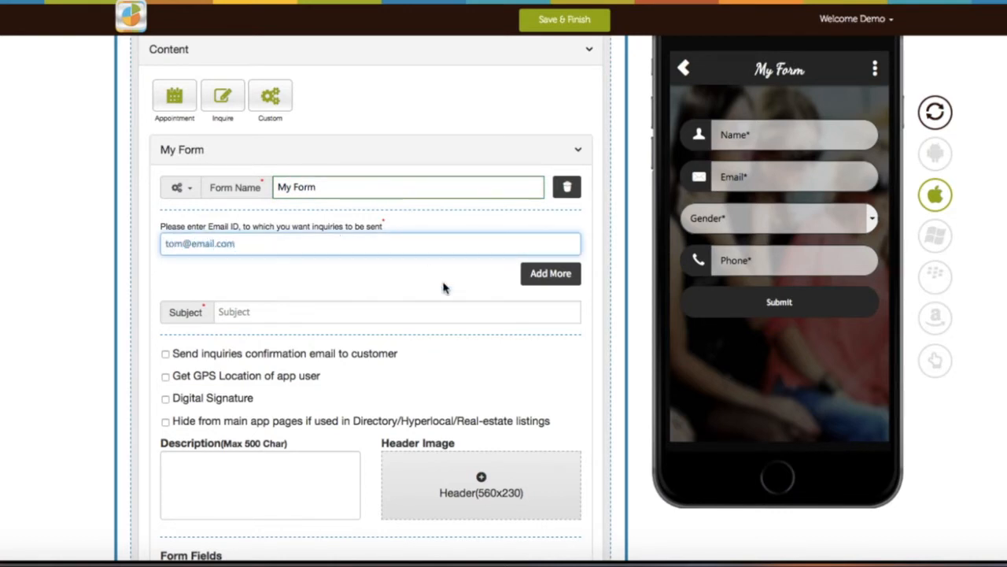
pyautogui.click(396, 312)
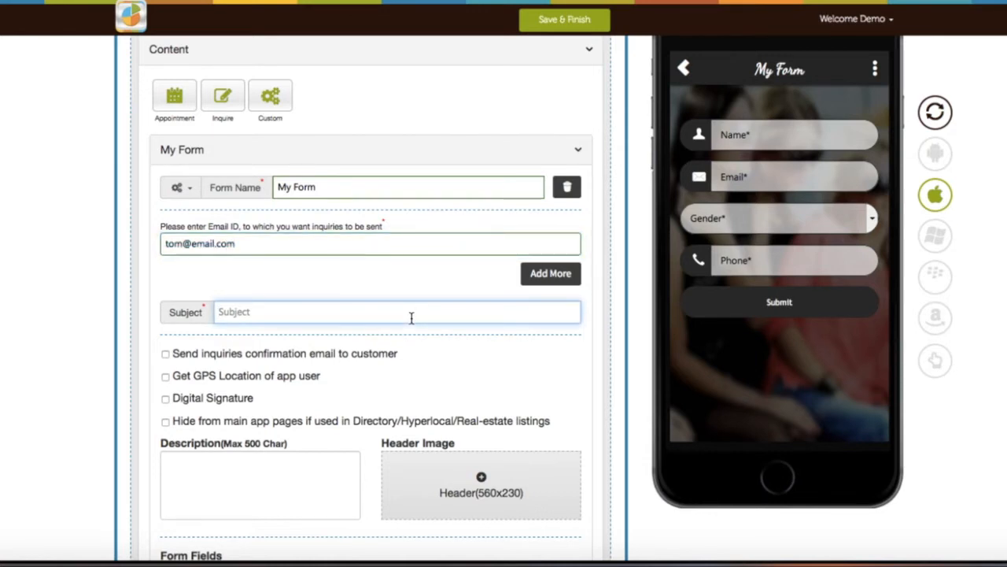
pyautogui.write('Inquiries')
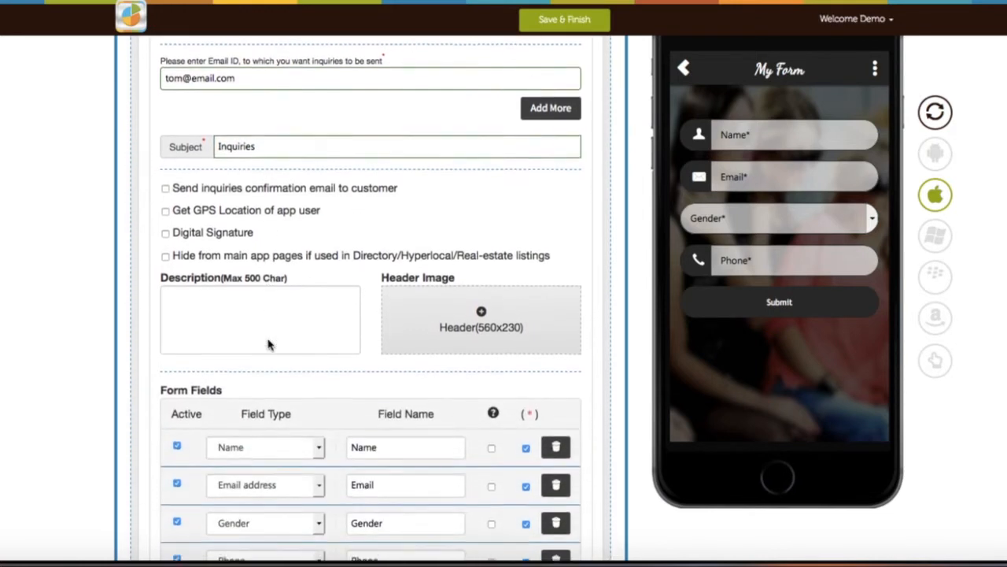
pyautogui.scroll(-3)
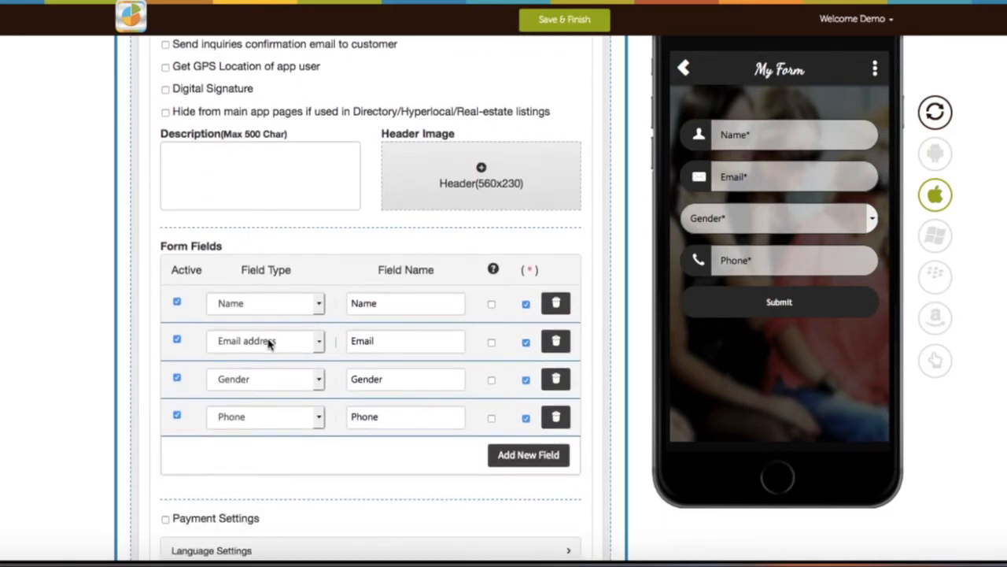
pyautogui.scroll(-3)
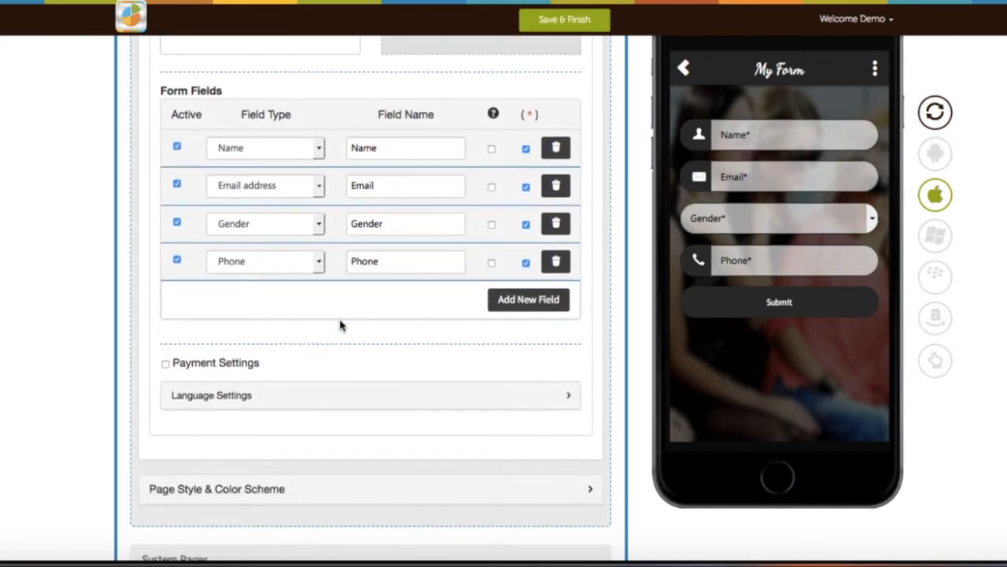
pyautogui.moveTo(385, 333)
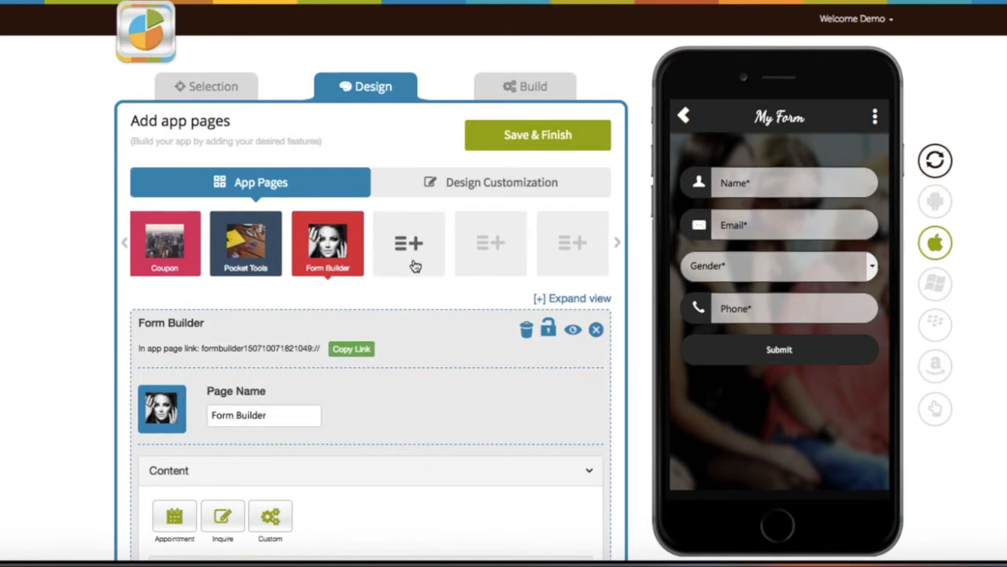
# Step: Search 'Direc' in page features and add a Directory page
pyautogui.click(408, 242)
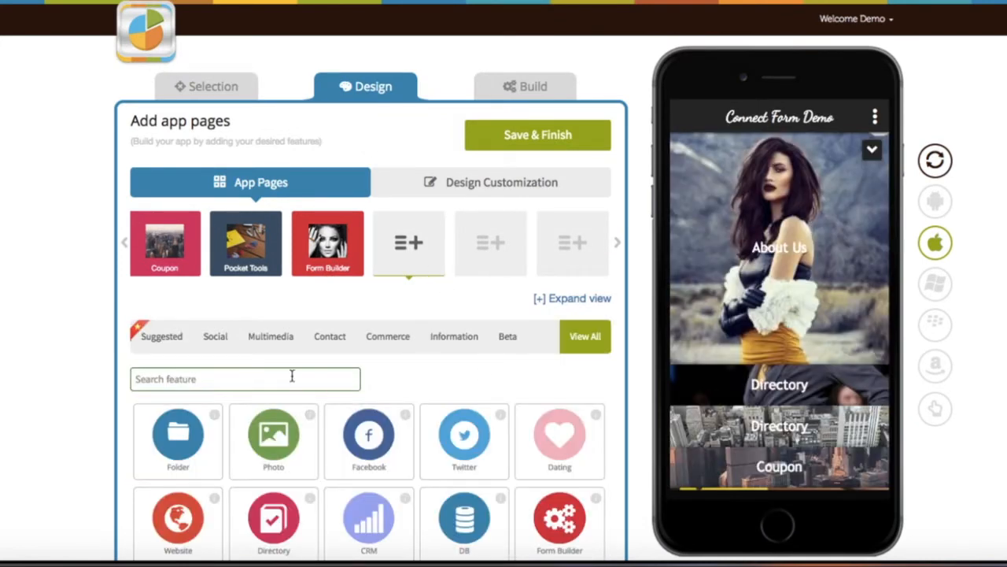
pyautogui.write('Direc')
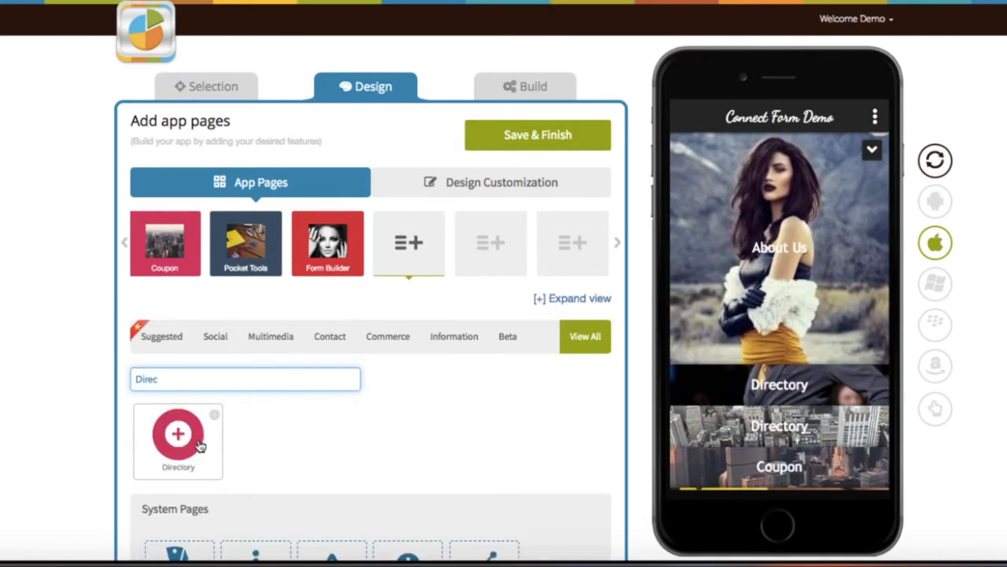
pyautogui.click(178, 435)
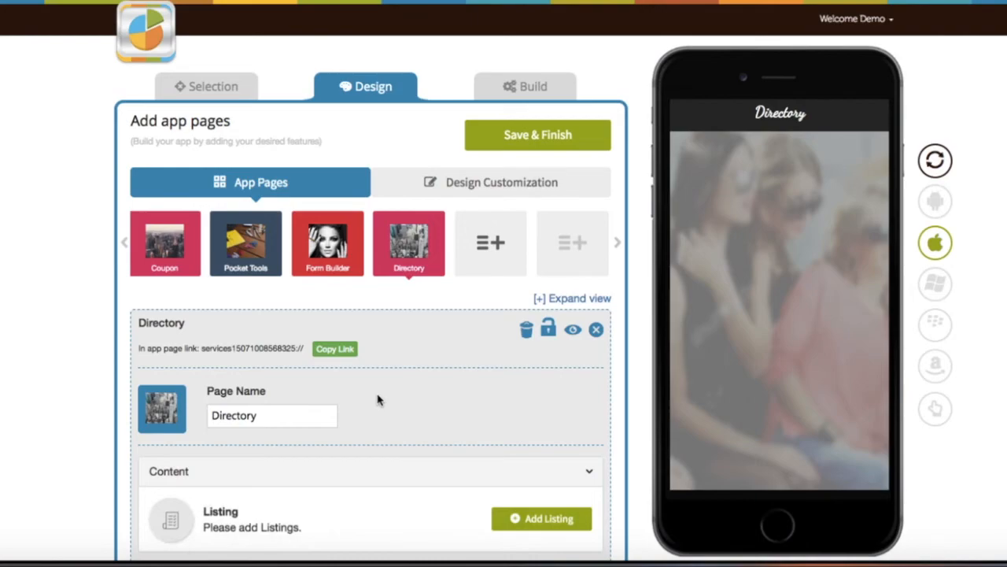
pyautogui.scroll(-3)
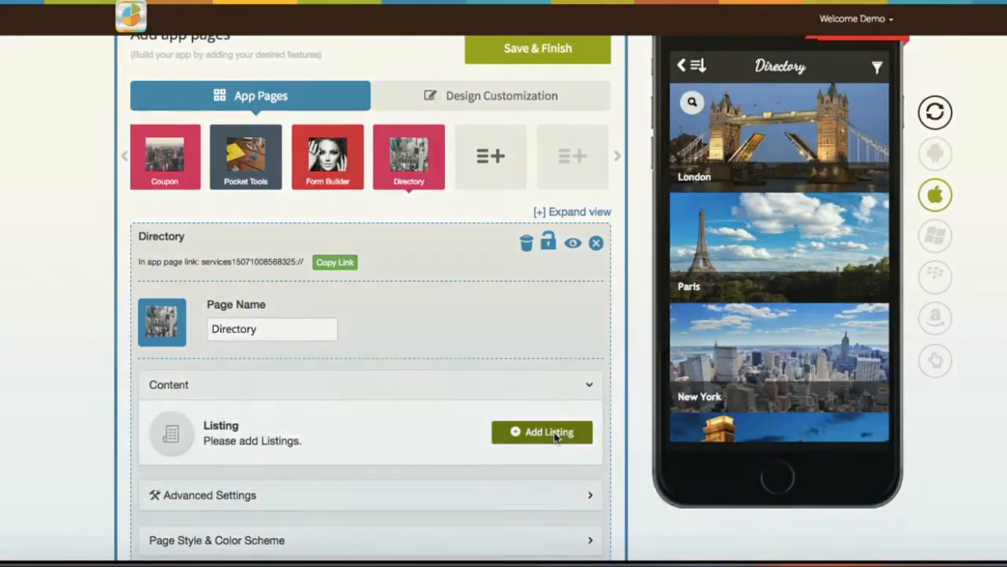
# Step: Choose Add Listing and proceed to the Directory Dashboard
pyautogui.click(542, 431)
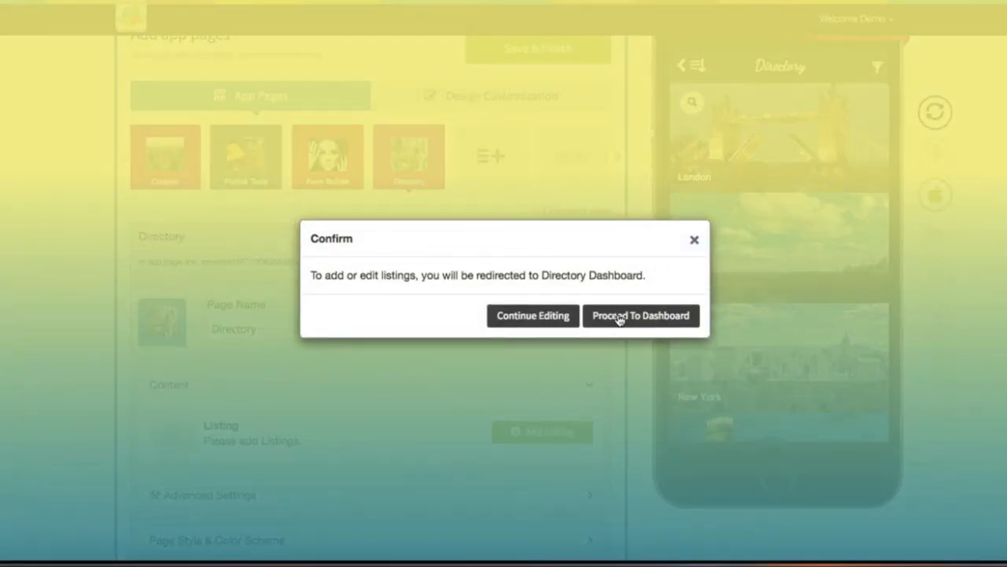
pyautogui.click(641, 316)
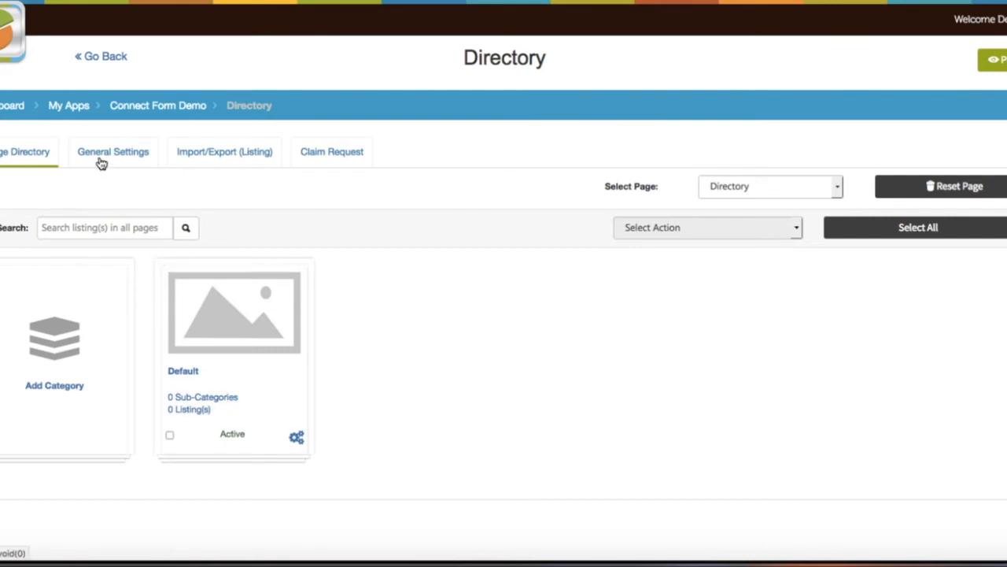
# Step: Switch Enquiry Form ON in General Settings, then return to Manage Directory
pyautogui.click(112, 151)
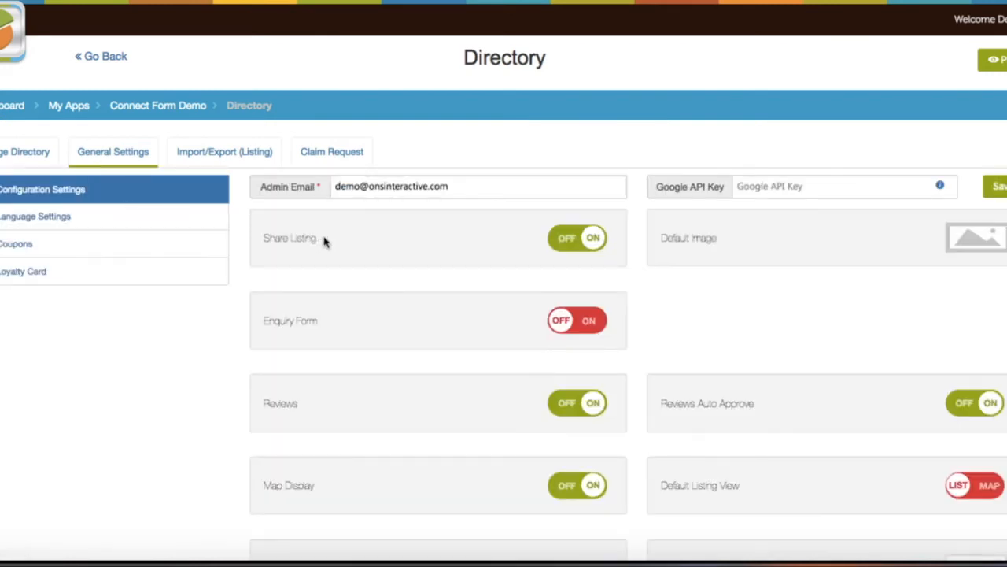
pyautogui.click(577, 320)
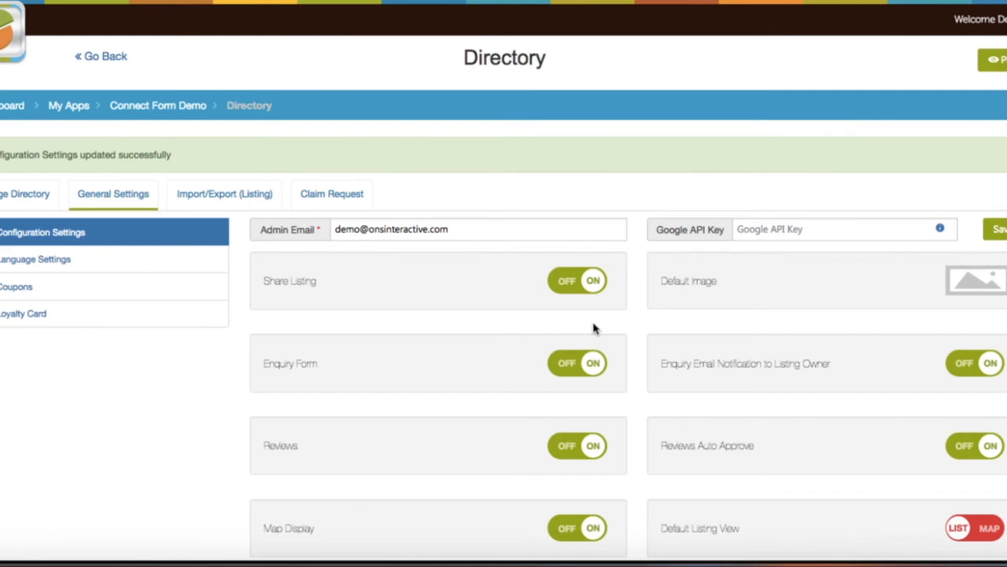
pyautogui.moveTo(99, 215)
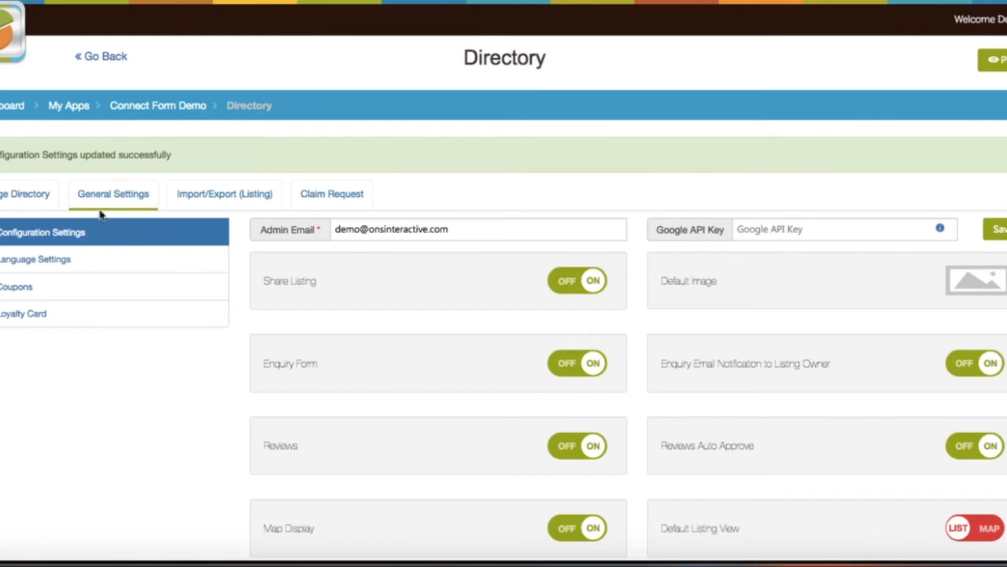
pyautogui.click(32, 194)
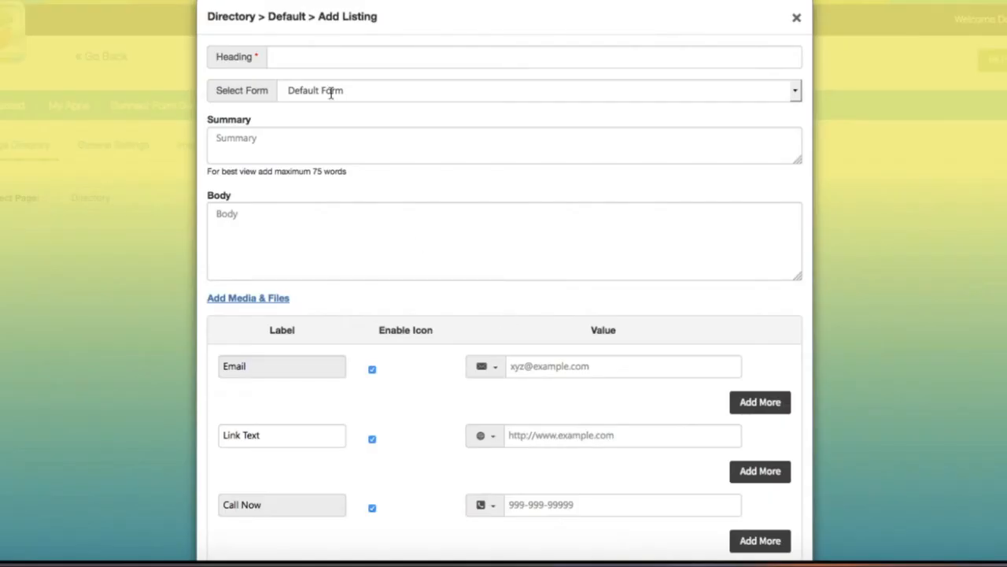
# Step: Give the new Default-category listing the heading 'List 1'
pyautogui.write('List 1')
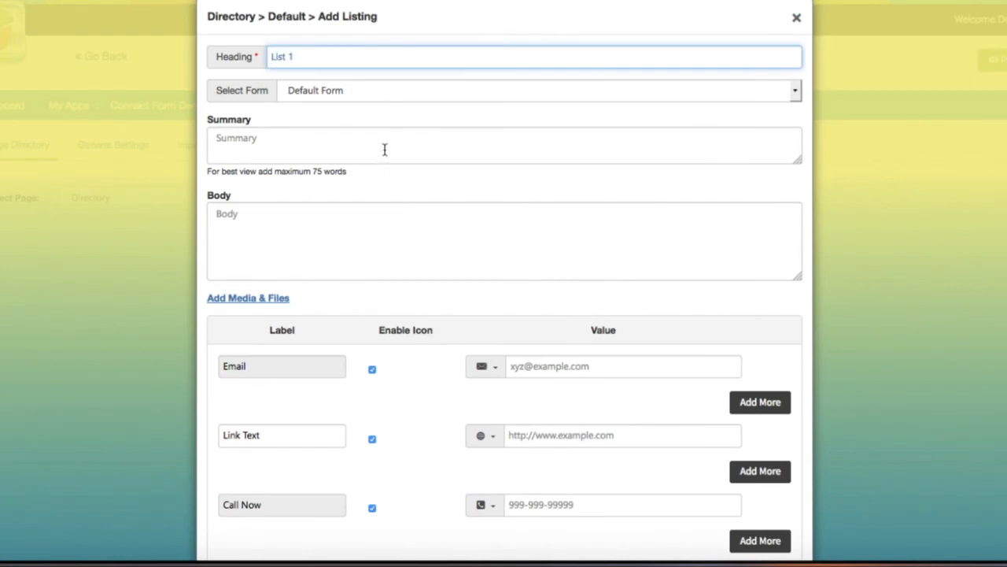
pyautogui.moveTo(343, 105)
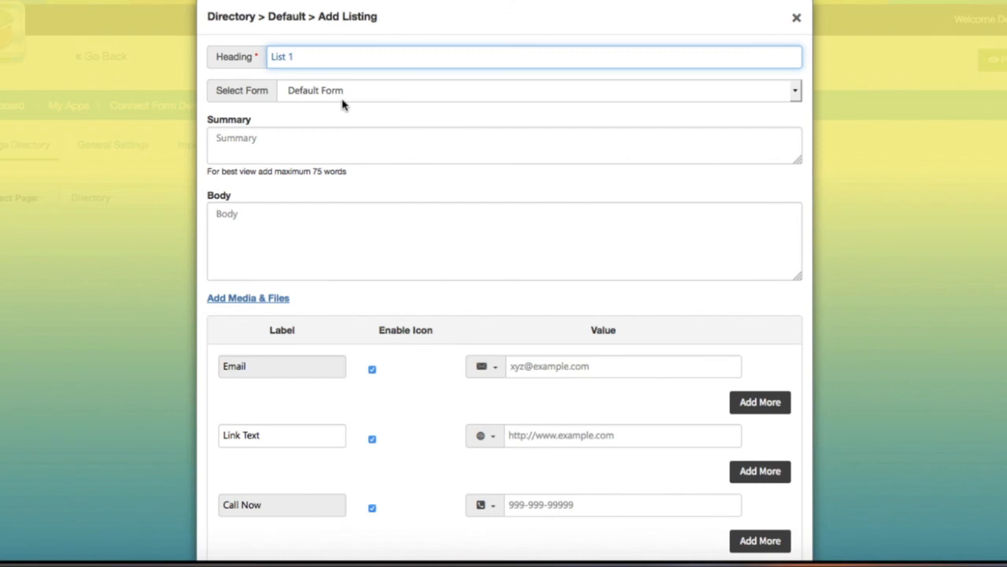
# Step: Select 'My Form' for listing List 1 and save it
pyautogui.click(531, 91)
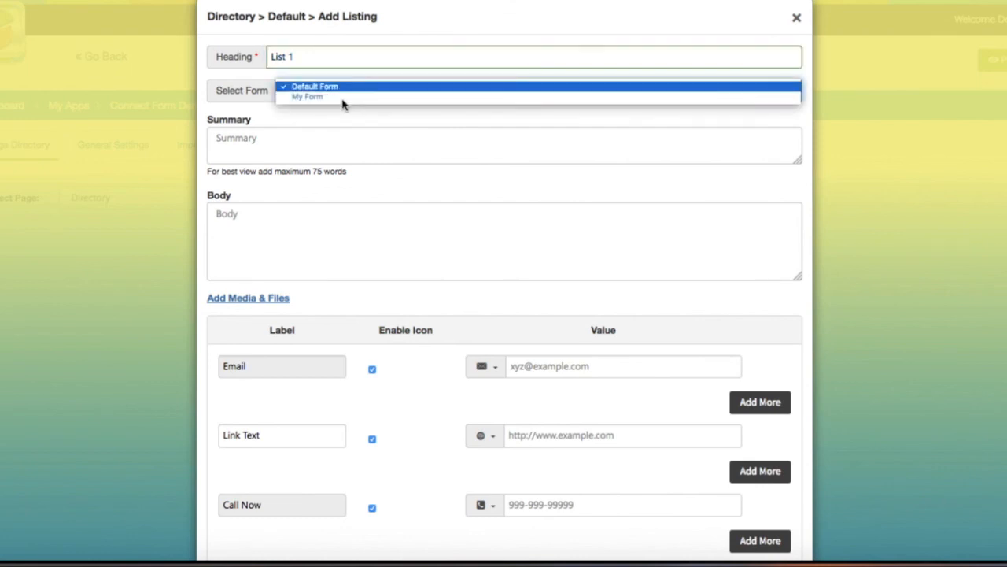
pyautogui.click(309, 96)
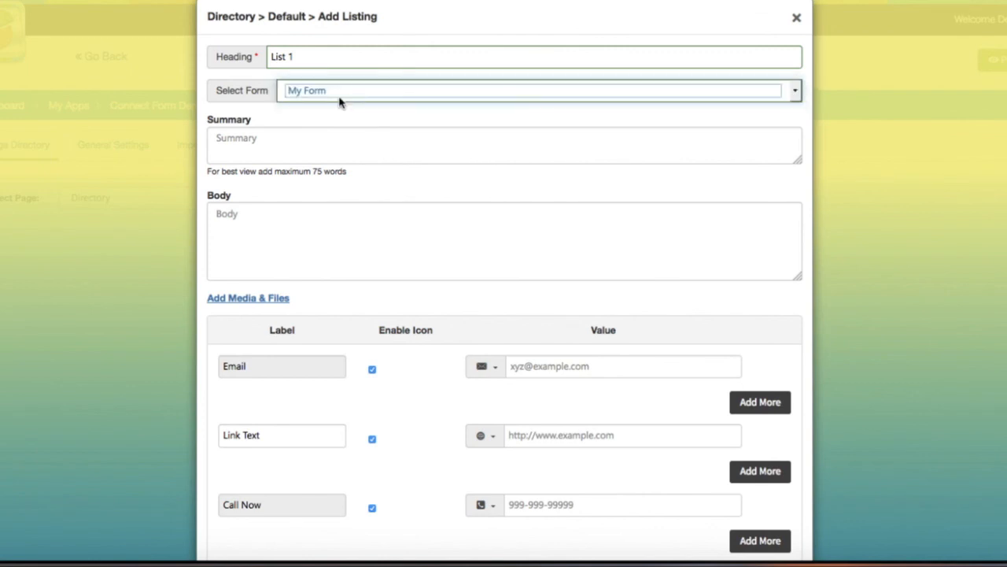
pyautogui.scroll(-3)
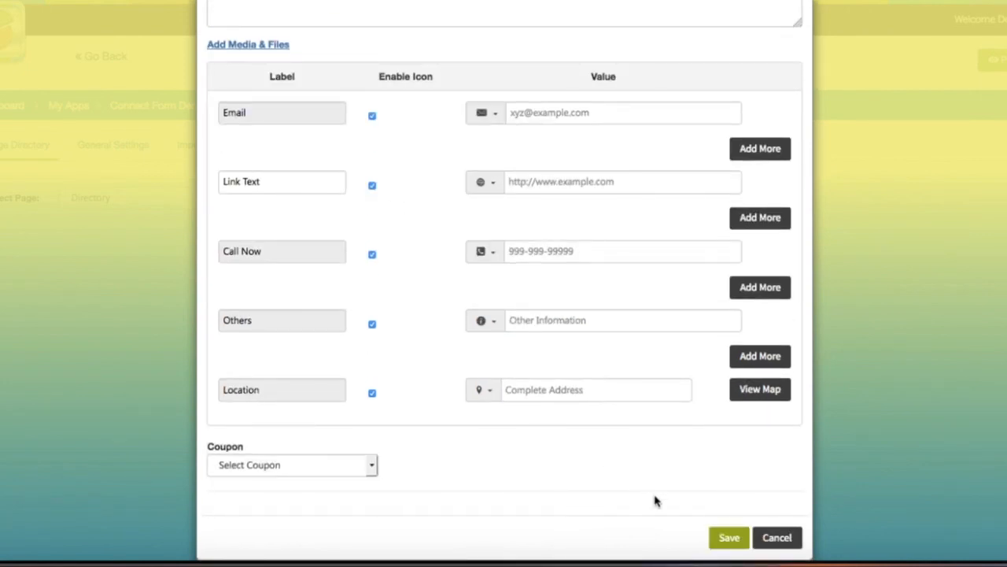
pyautogui.click(728, 537)
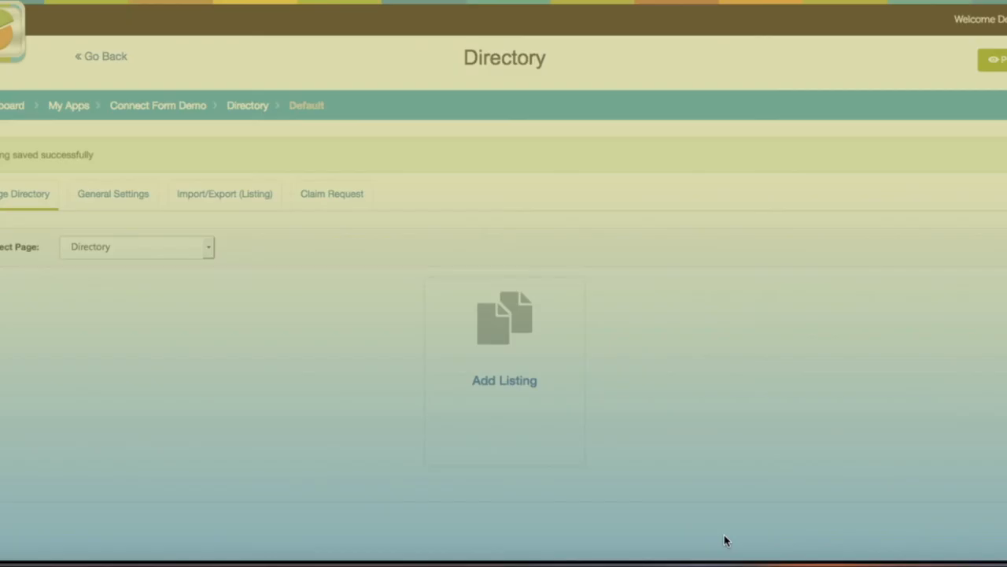